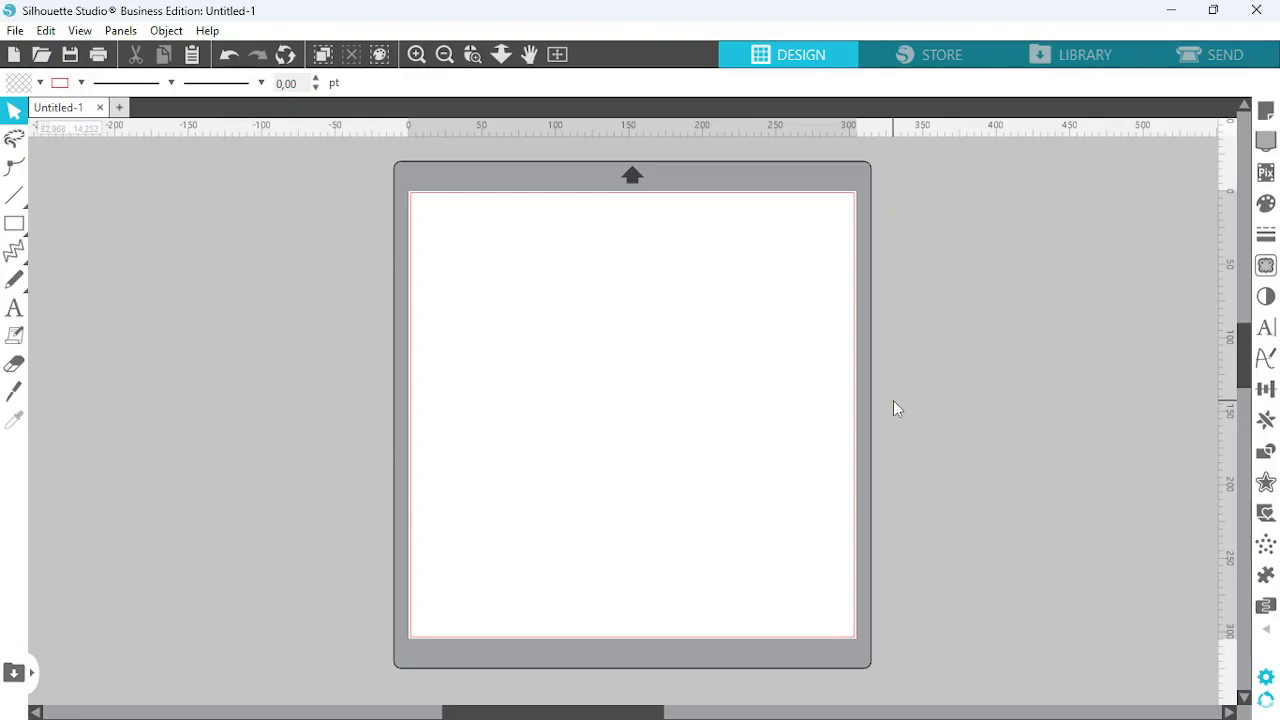
# Draw a star and a zigzag on the mat, then add the word 'Text'.
pyautogui.click(14, 251)
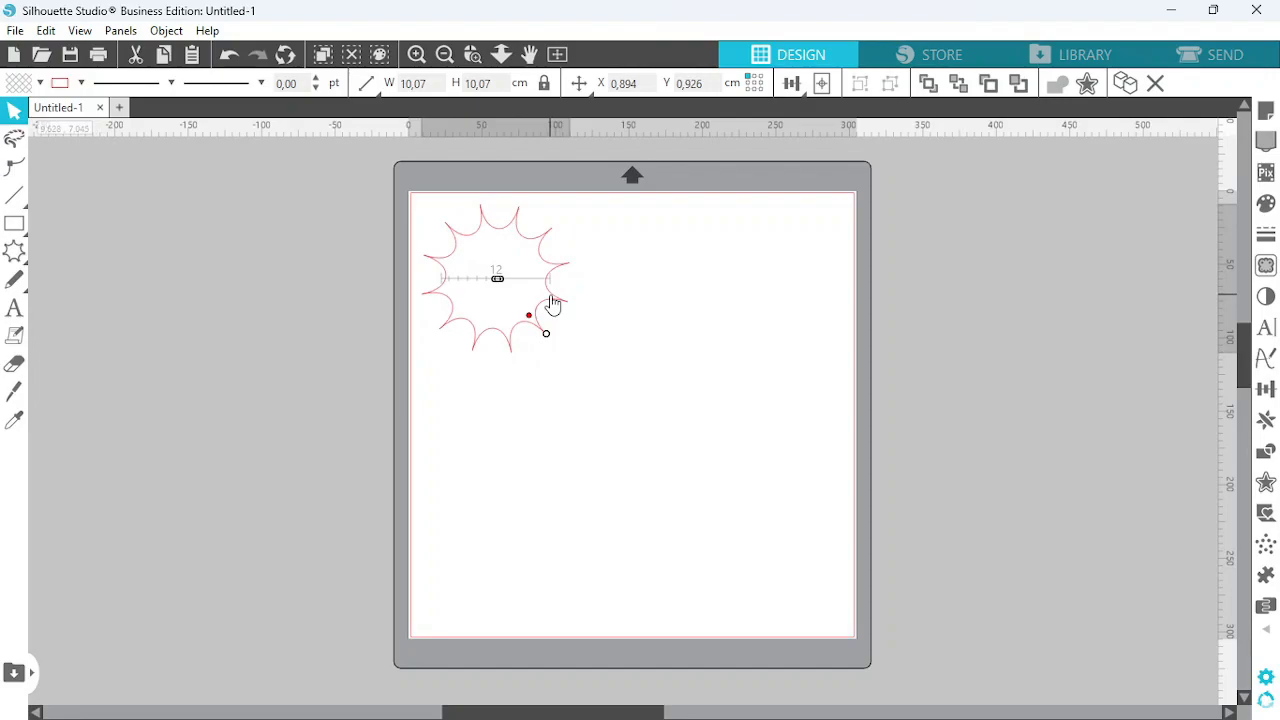
pyautogui.click(14, 251)
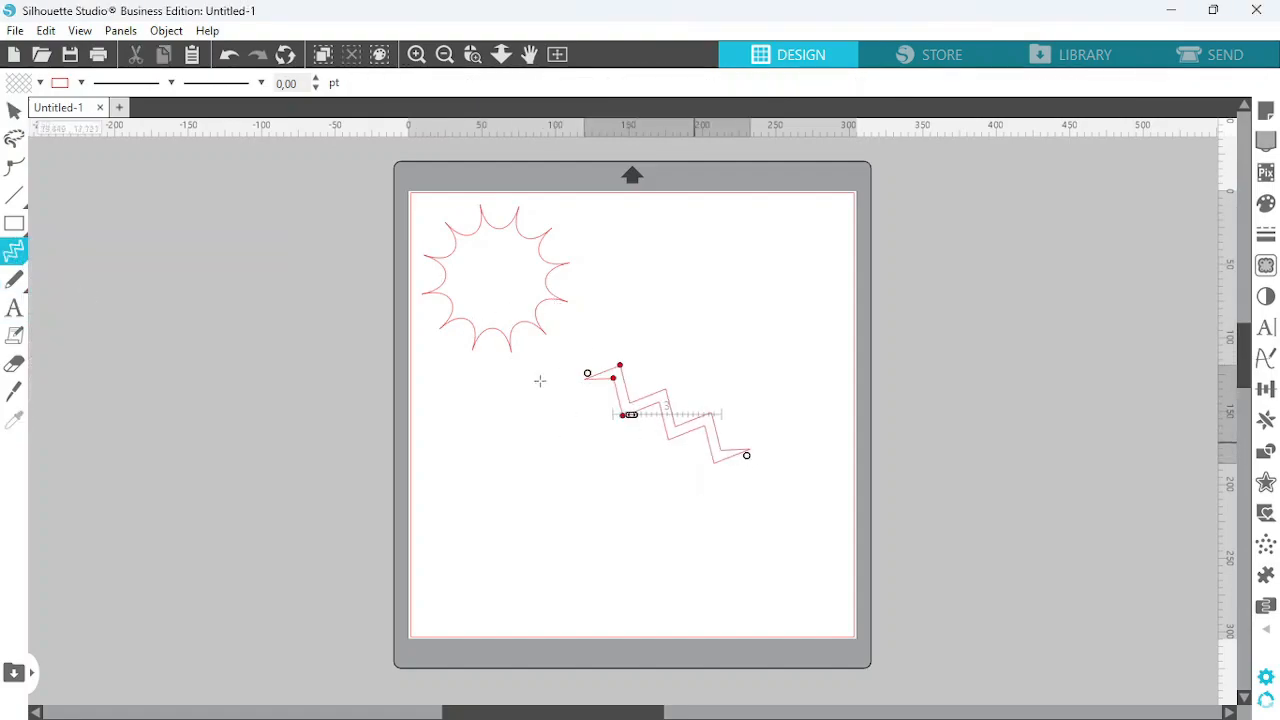
pyautogui.click(670, 415)
pyautogui.write('Text')
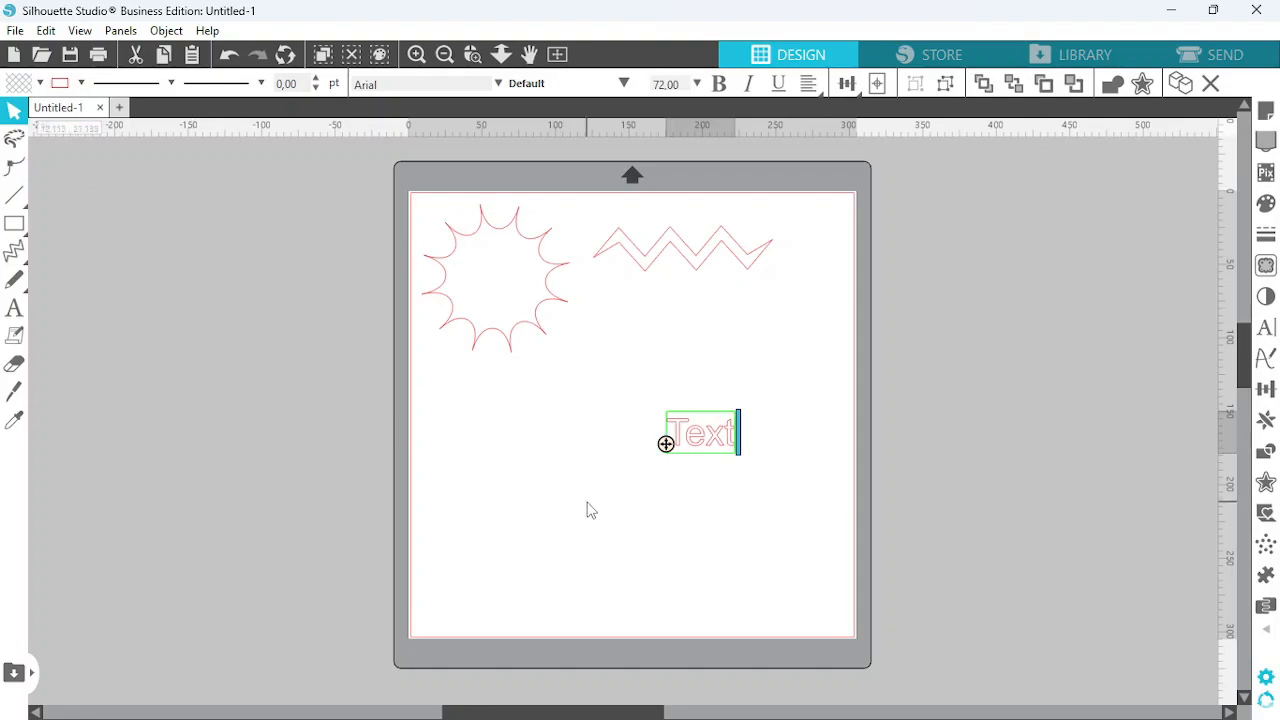
# Move the word 'Text' up under the zigzag, enlarge it, and deselect.
pyautogui.moveTo(700, 432); pyautogui.dragTo(630, 312)
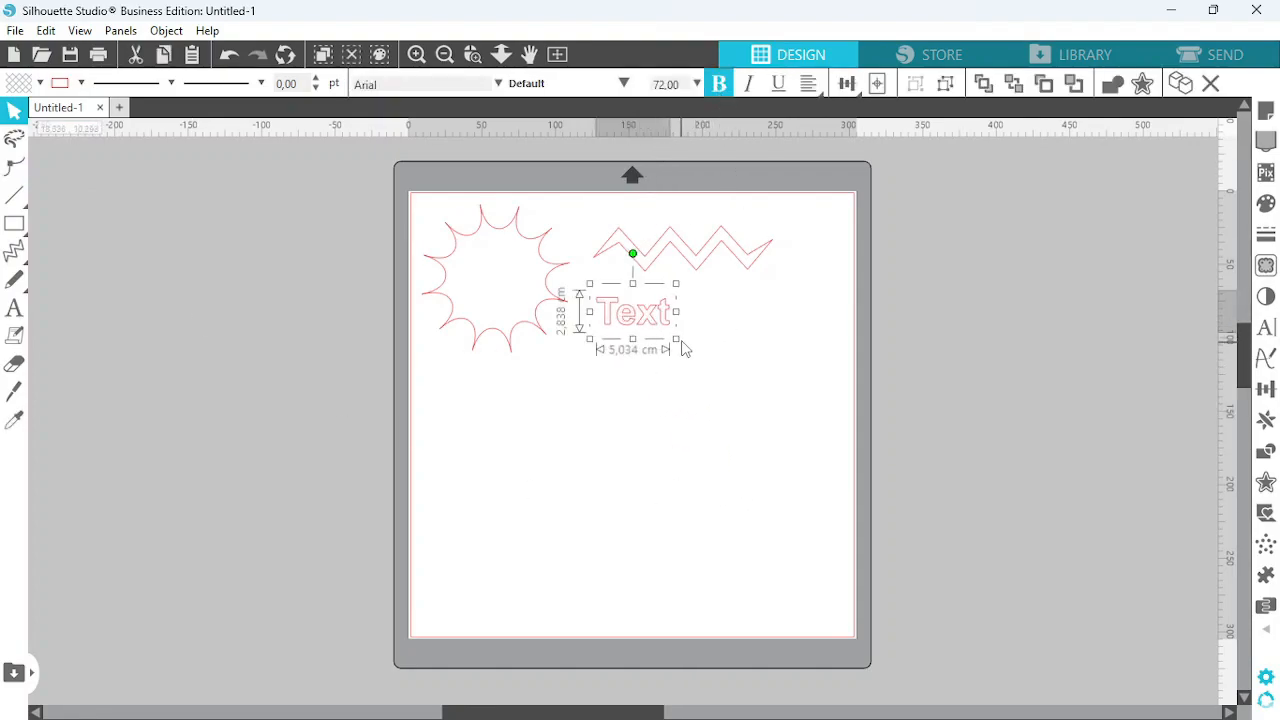
pyautogui.moveTo(677, 338); pyautogui.dragTo(733, 358)
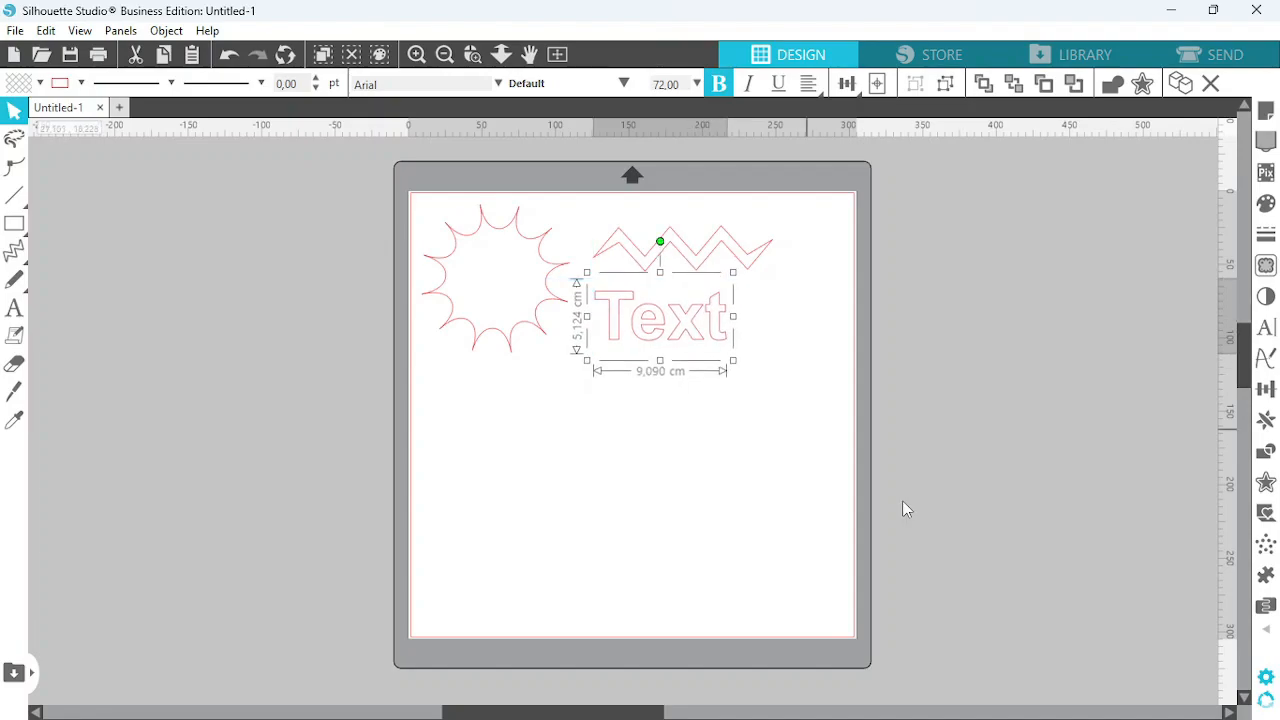
pyautogui.click(905, 505)
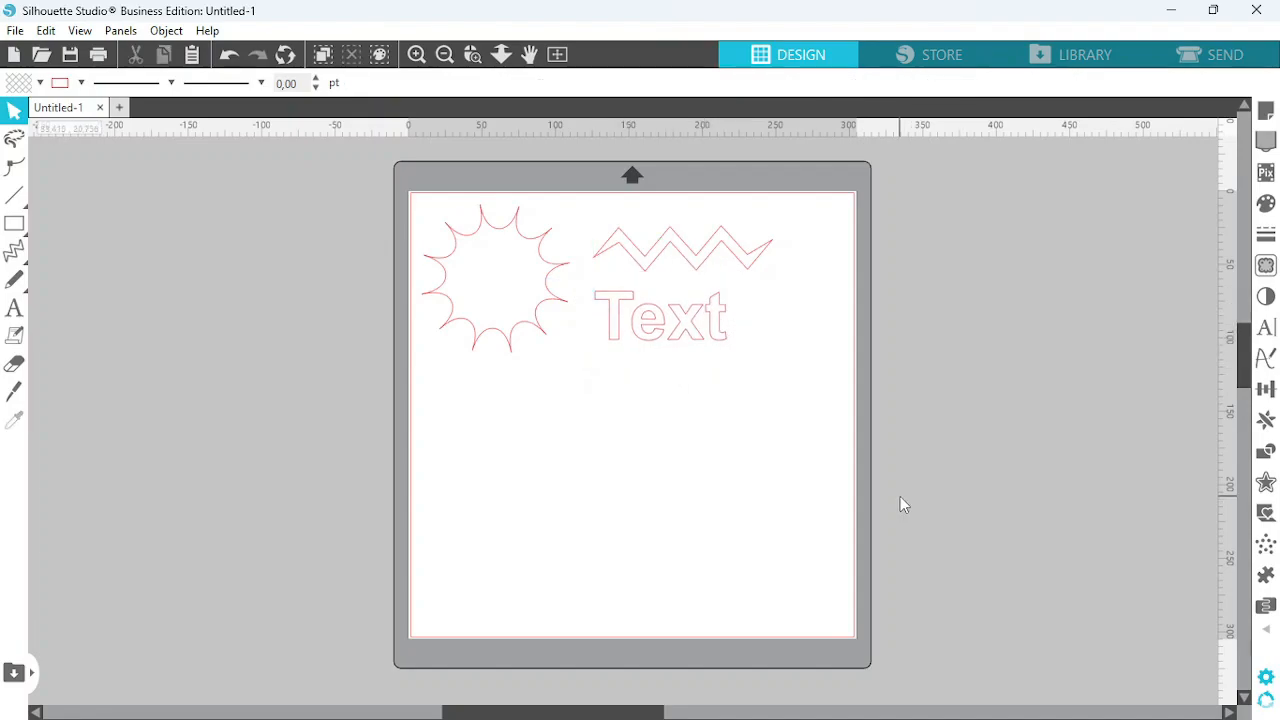
pyautogui.moveTo(910, 488)
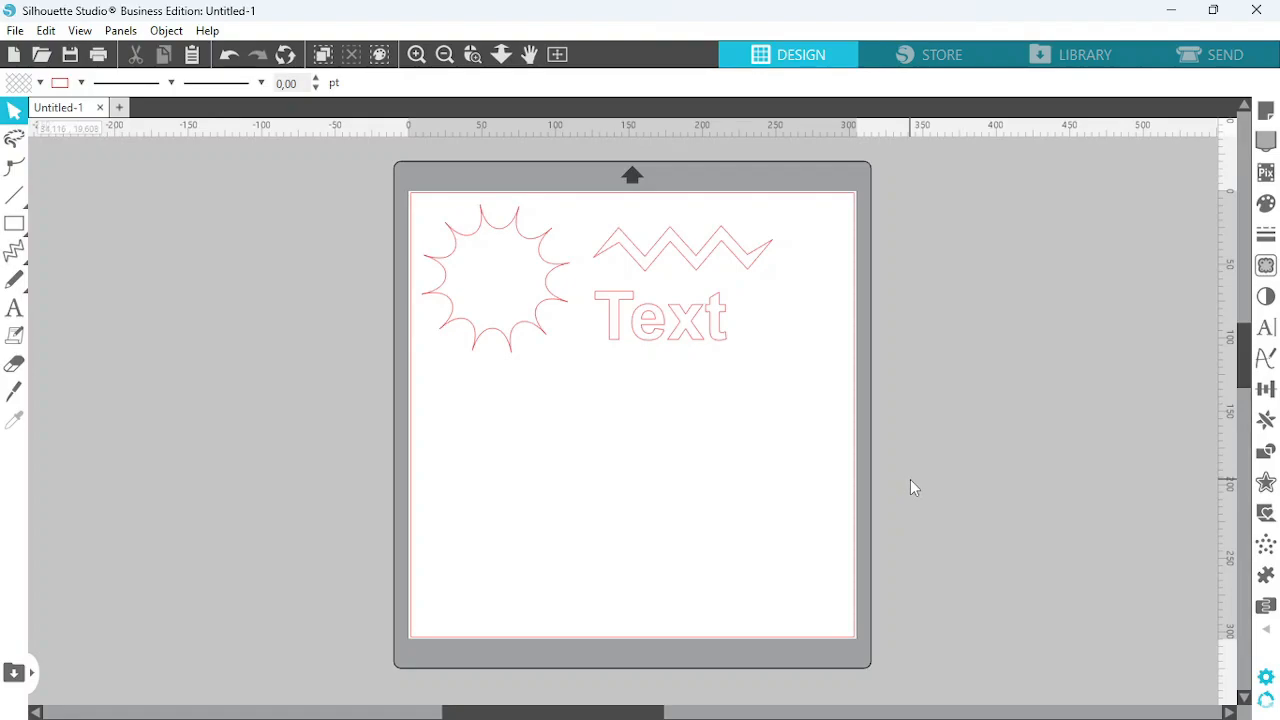
# Switch to the Send screen to view the Cardstock ITP cut settings.
pyautogui.click(1225, 54)
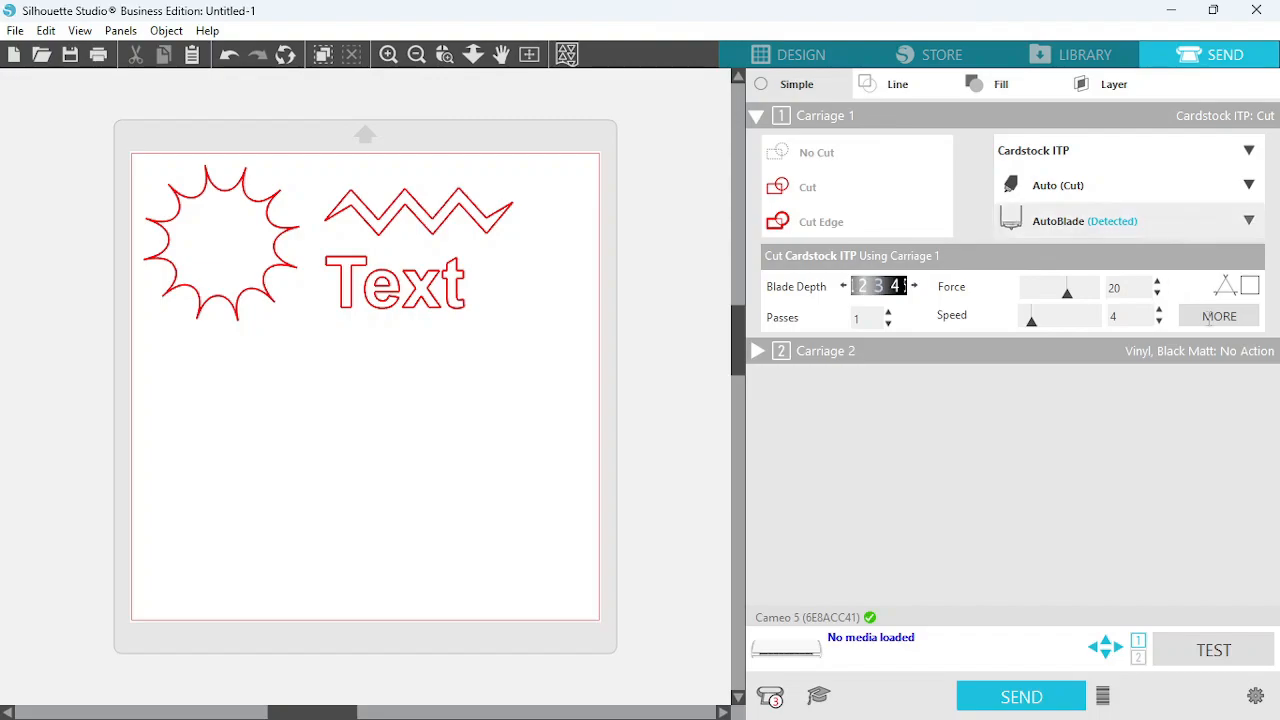
pyautogui.moveTo(1218, 316)
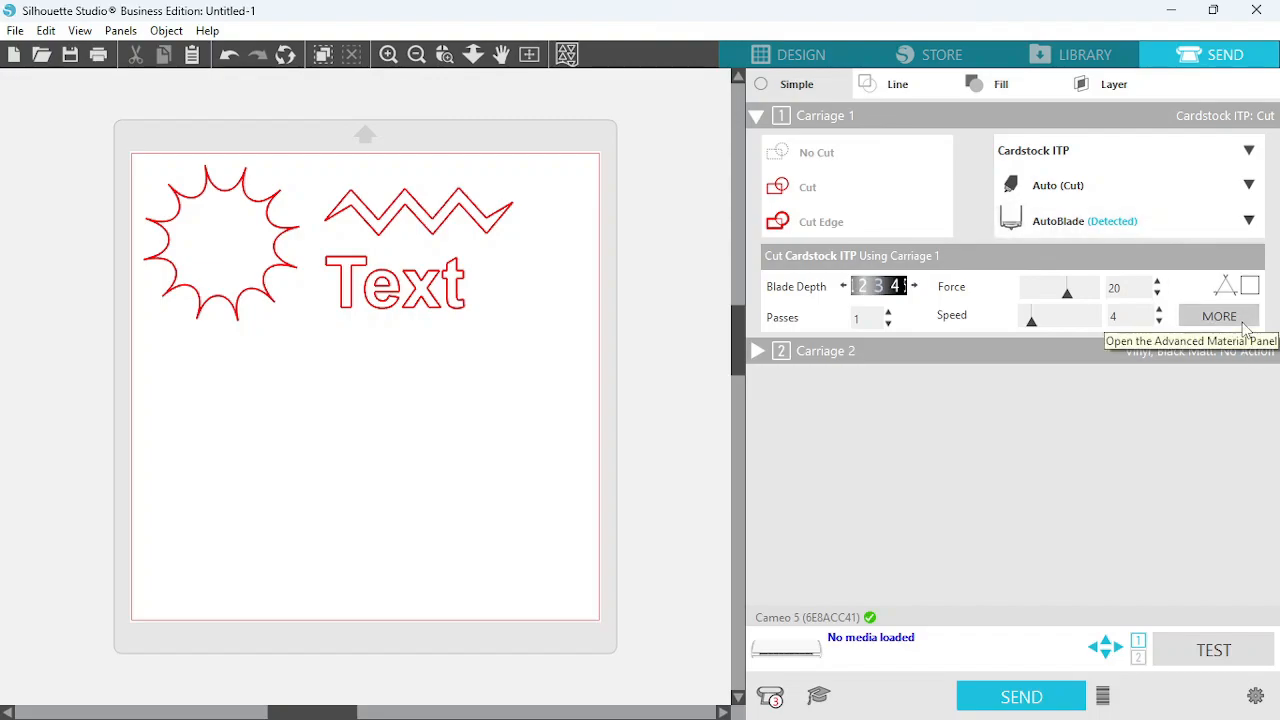
# Select Cardstock, Plain in Material Settings and enable Intelligent Path Technology.
pyautogui.click(1218, 316)
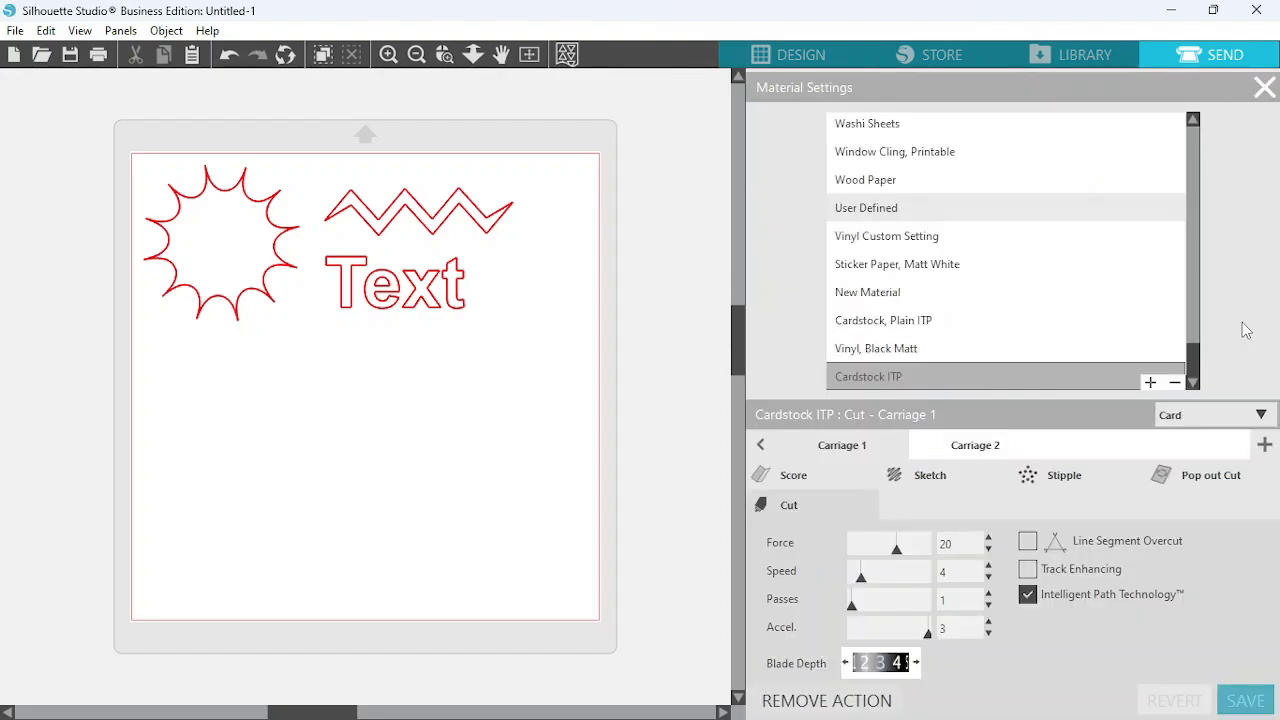
pyautogui.scroll(3)
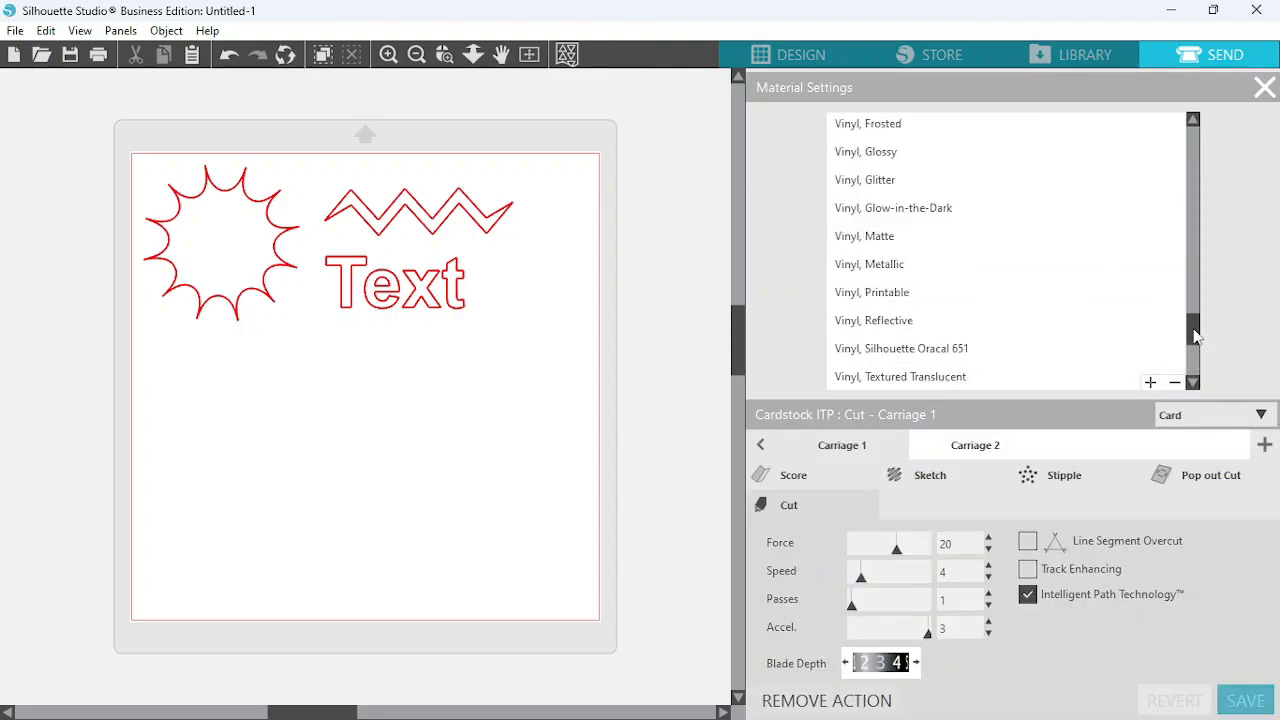
pyautogui.scroll(3)
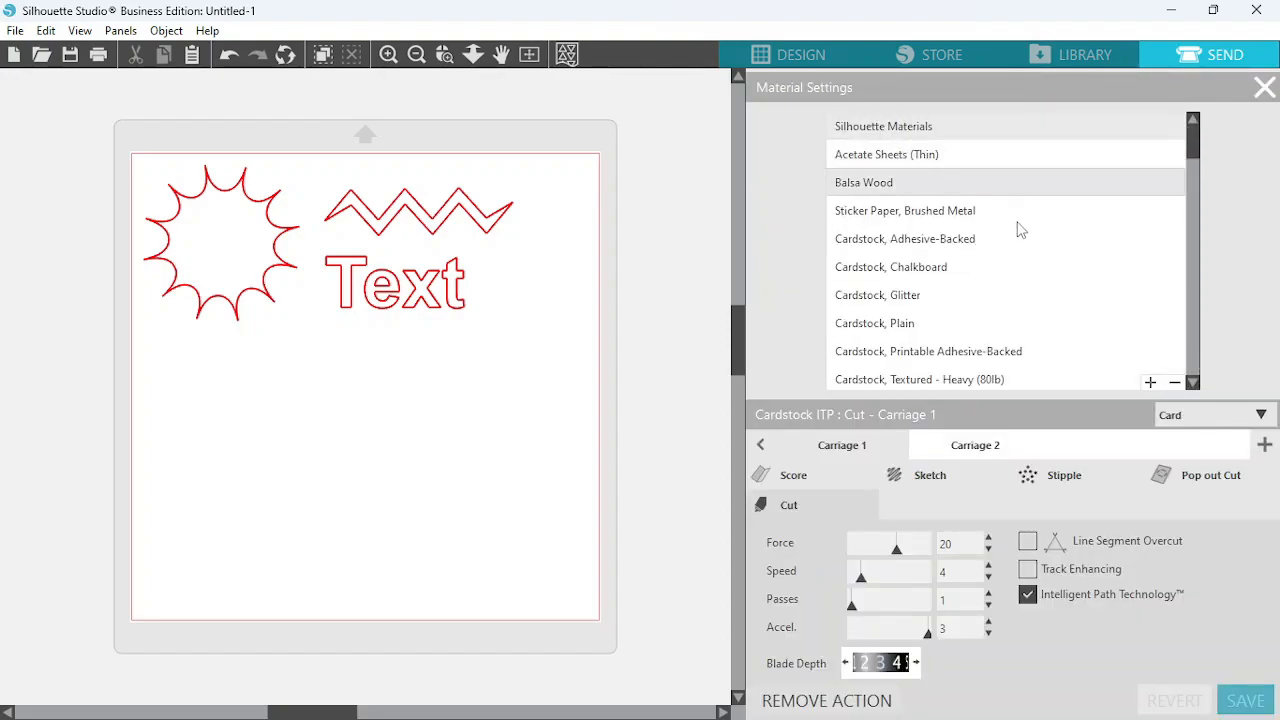
pyautogui.moveTo(910, 351)
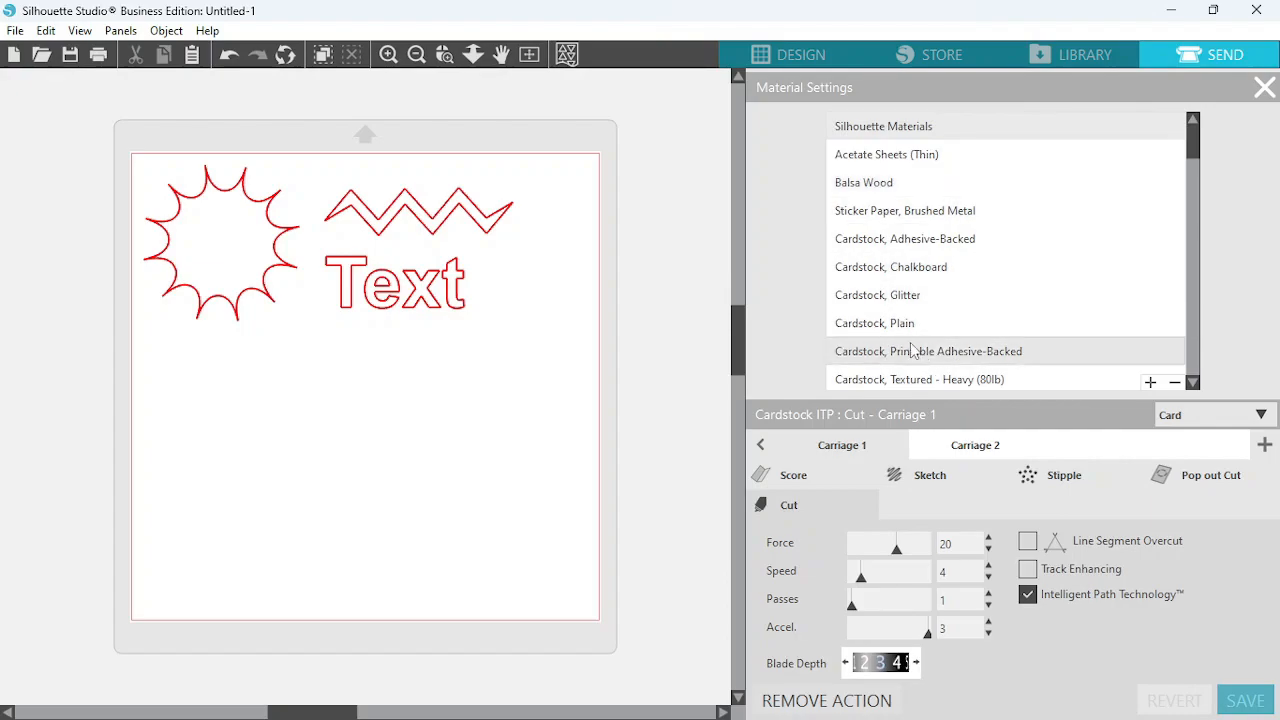
pyautogui.moveTo(900, 323)
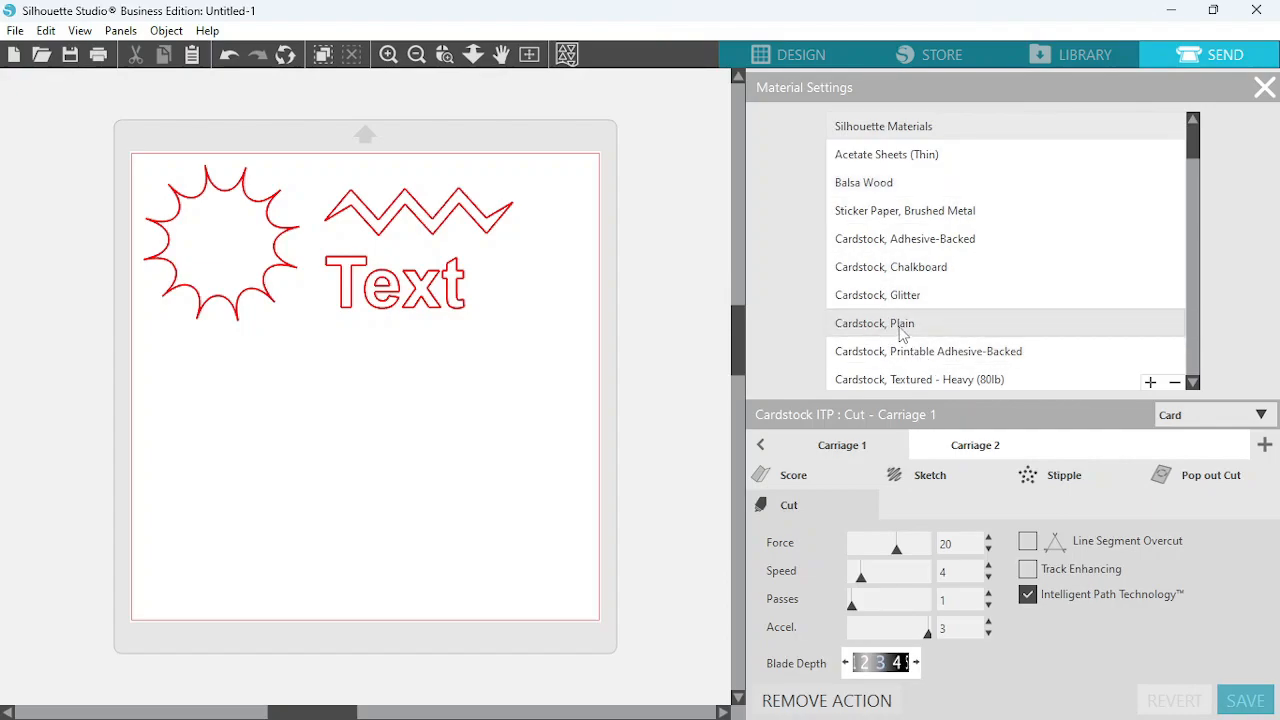
pyautogui.click(875, 322)
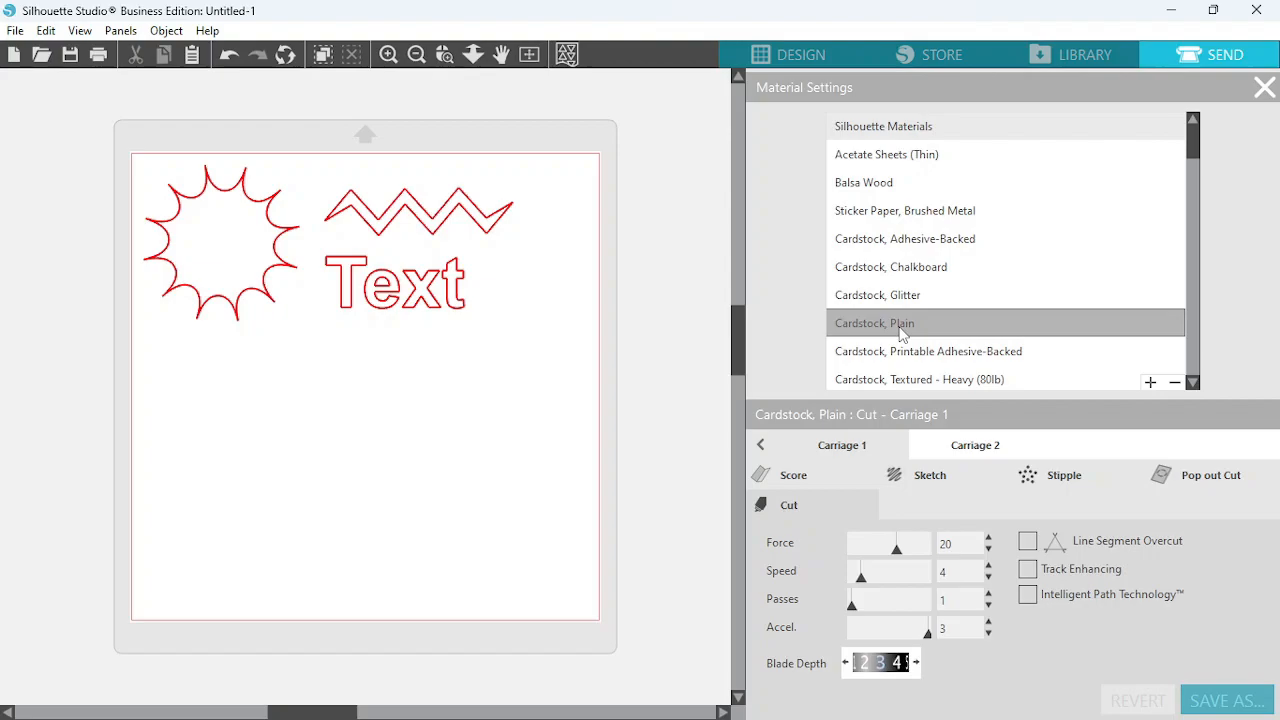
pyautogui.moveTo(1067, 607)
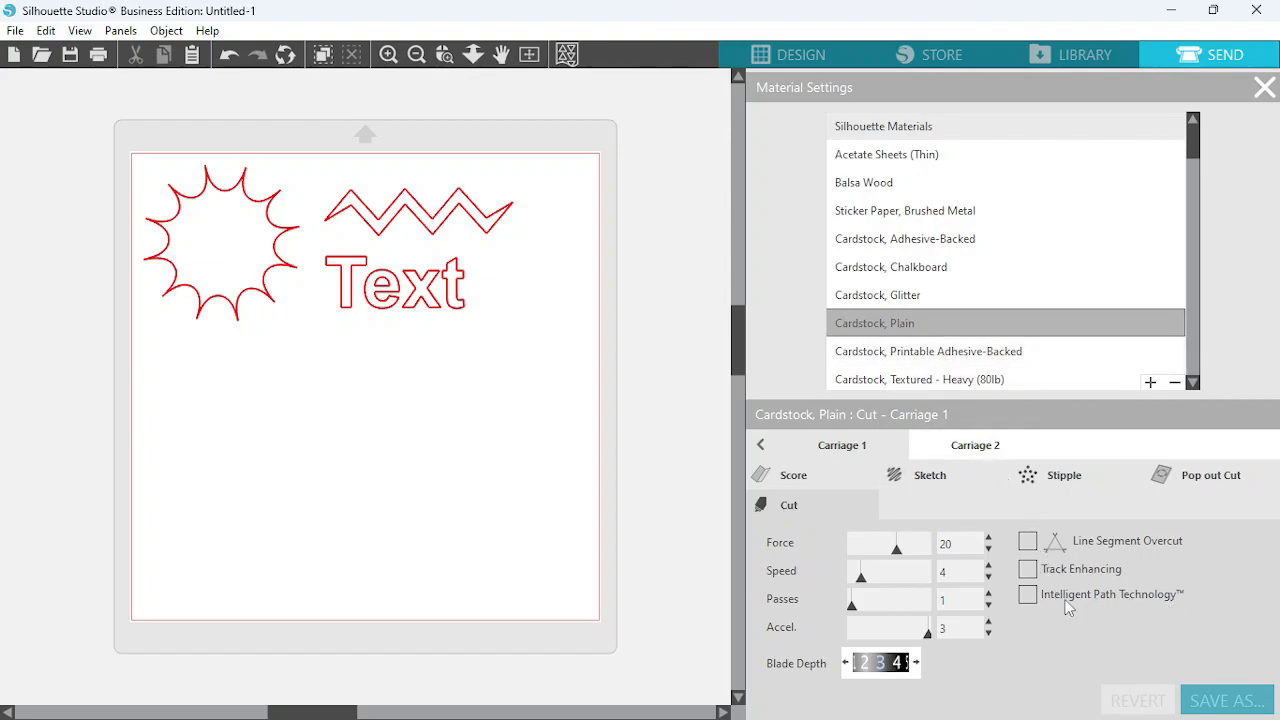
pyautogui.click(1027, 594)
pyautogui.write('Cardstock, Plain ITP')
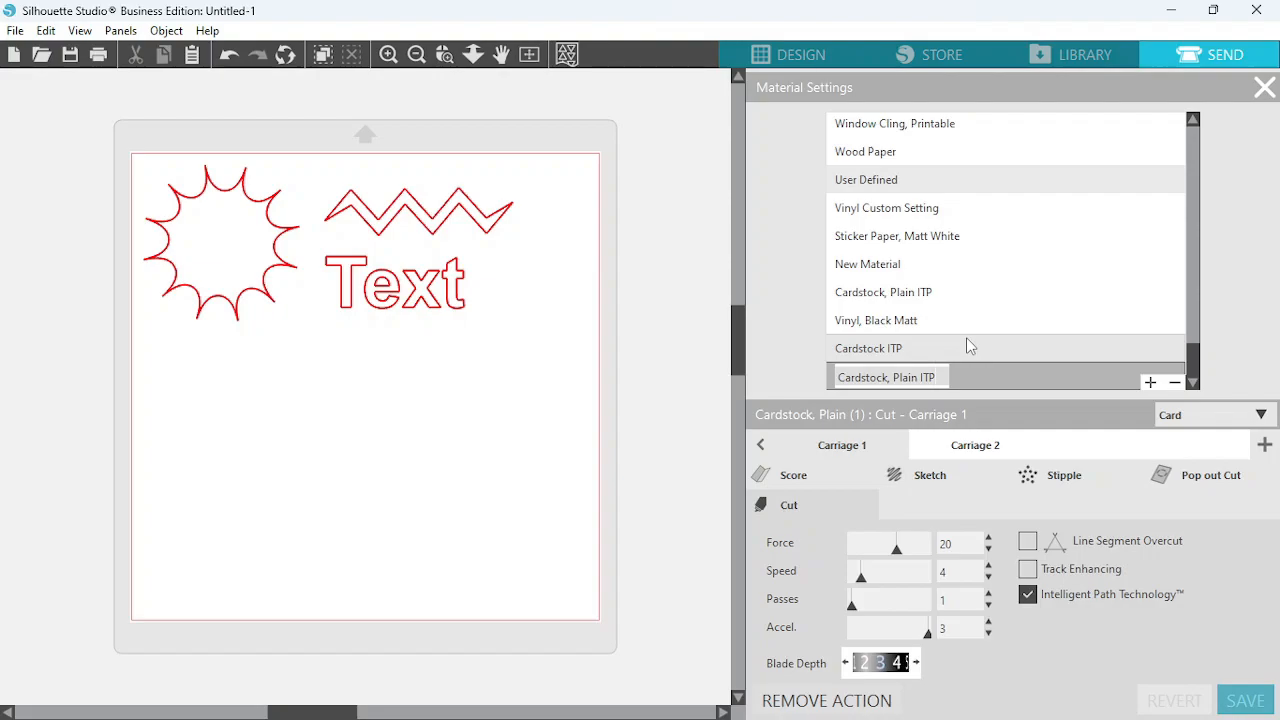
pyautogui.moveTo(1127, 500)
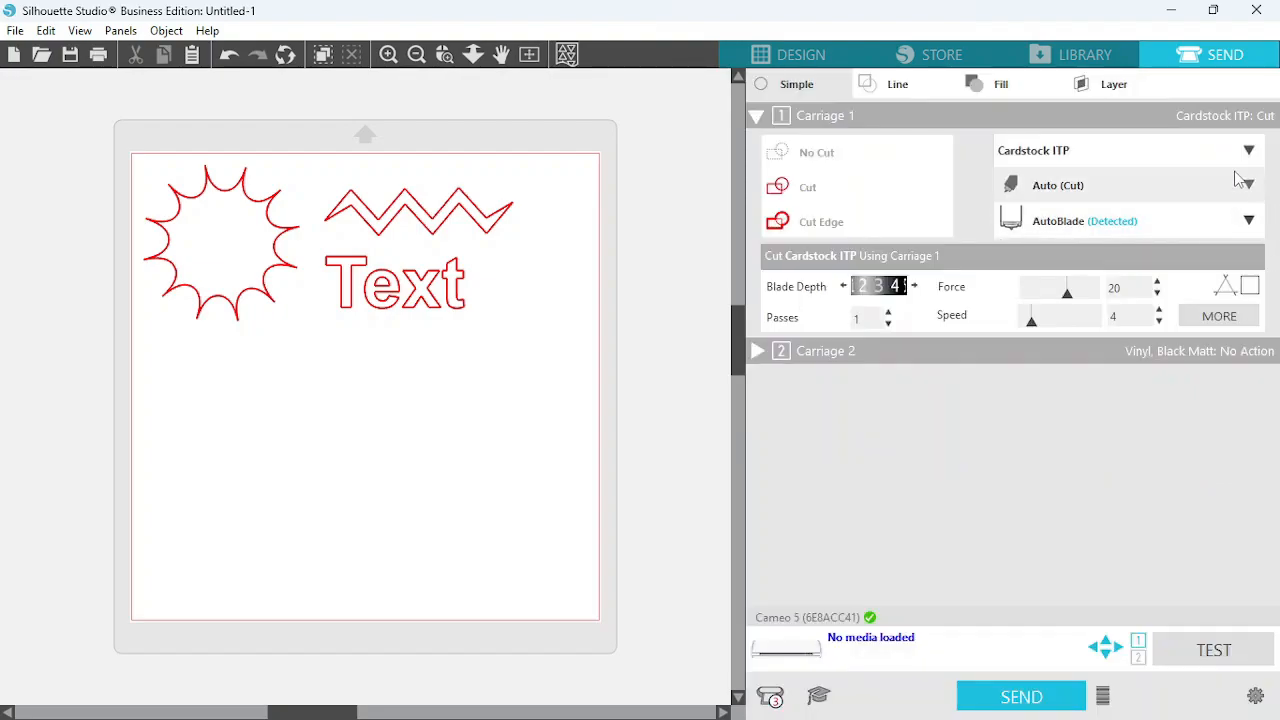
# Choose Cardstock, Plain (1) for Carriage 1, then review both carriages' cut settings.
pyautogui.click(1247, 150)
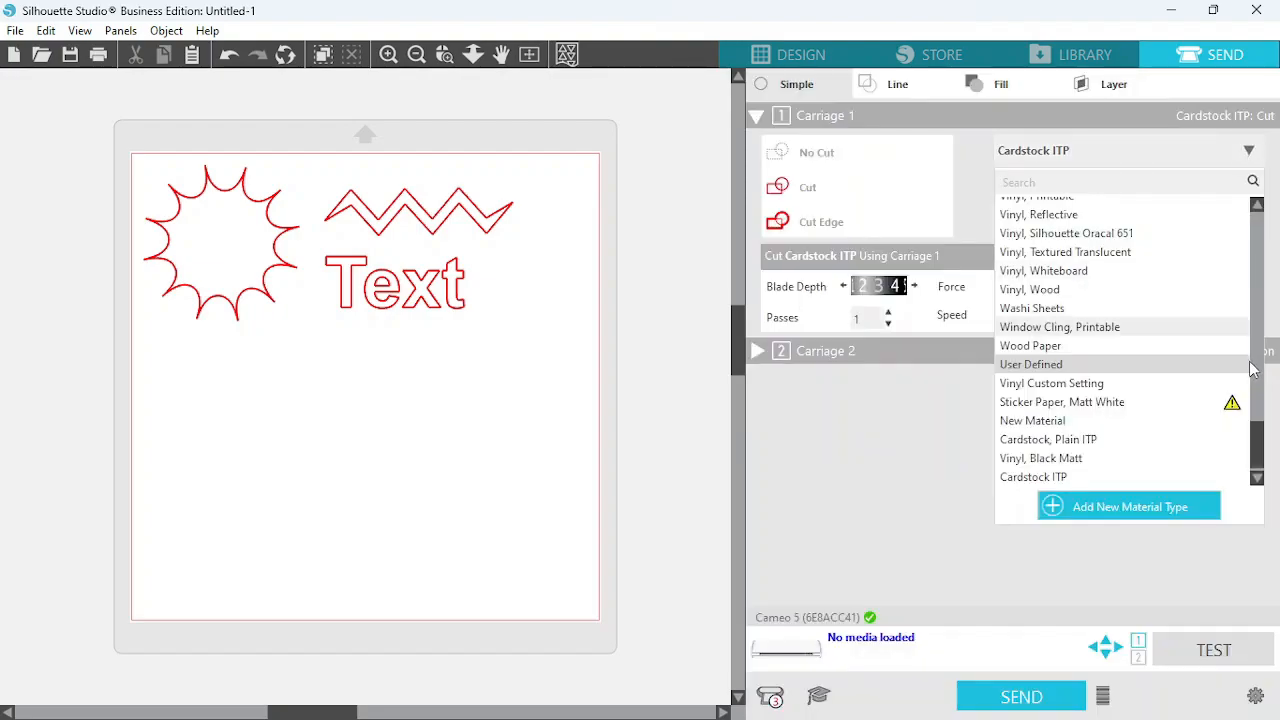
pyautogui.scroll(-3)
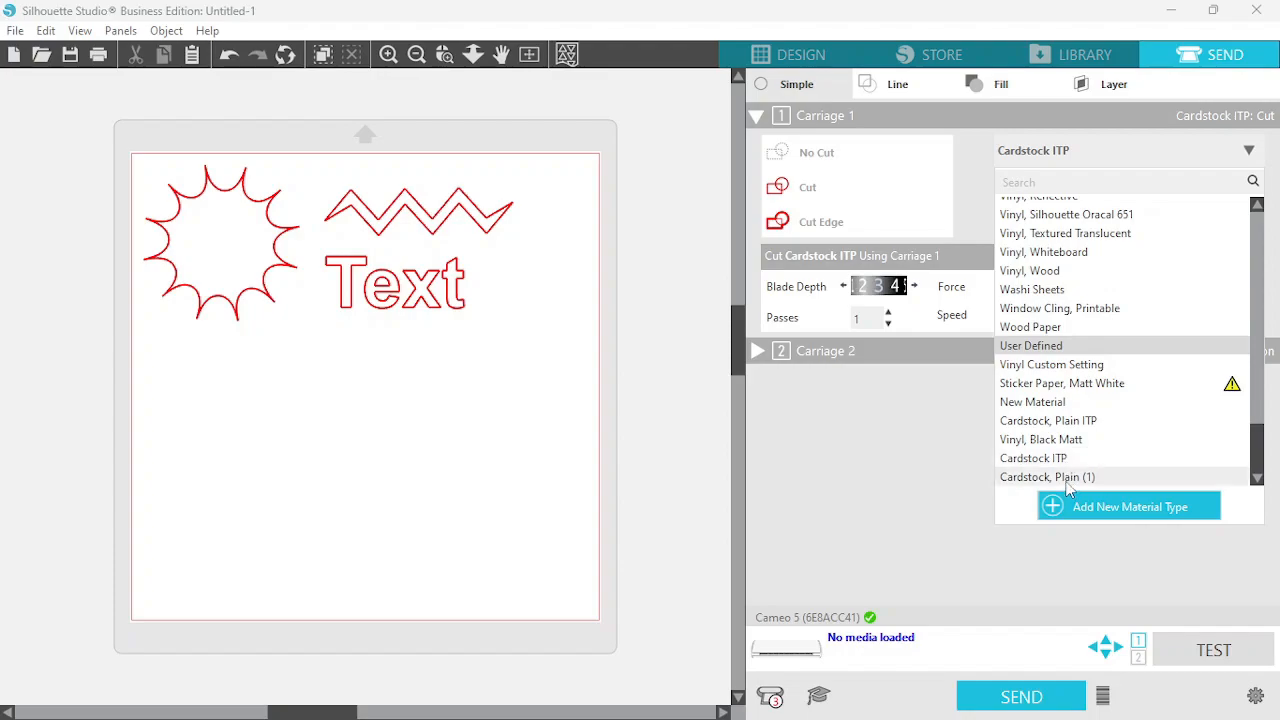
pyautogui.click(1047, 476)
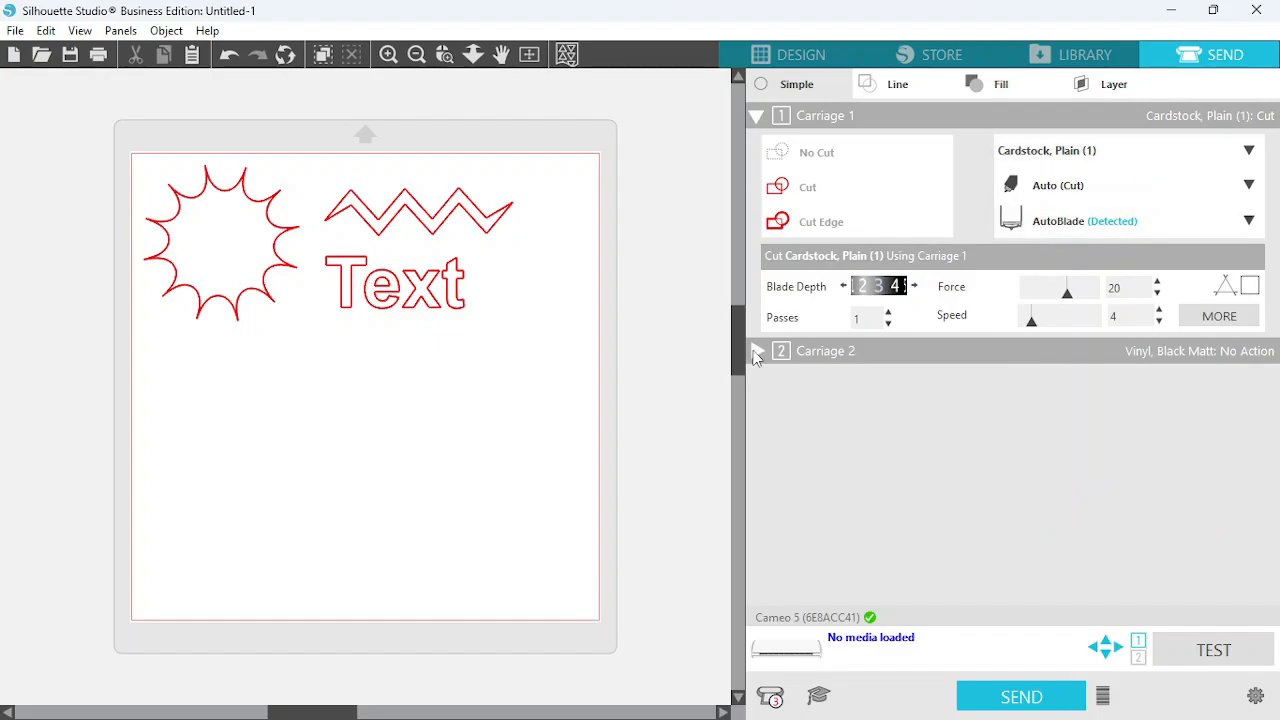
pyautogui.click(757, 350)
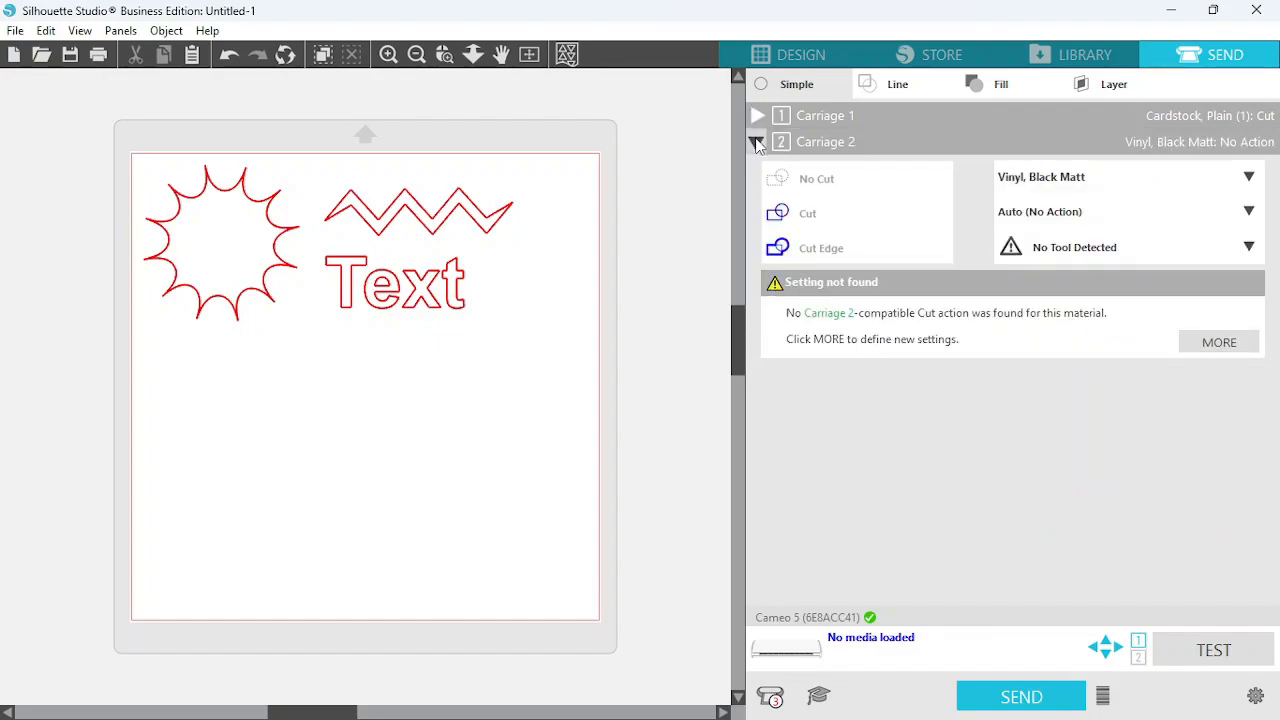
pyautogui.click(758, 115)
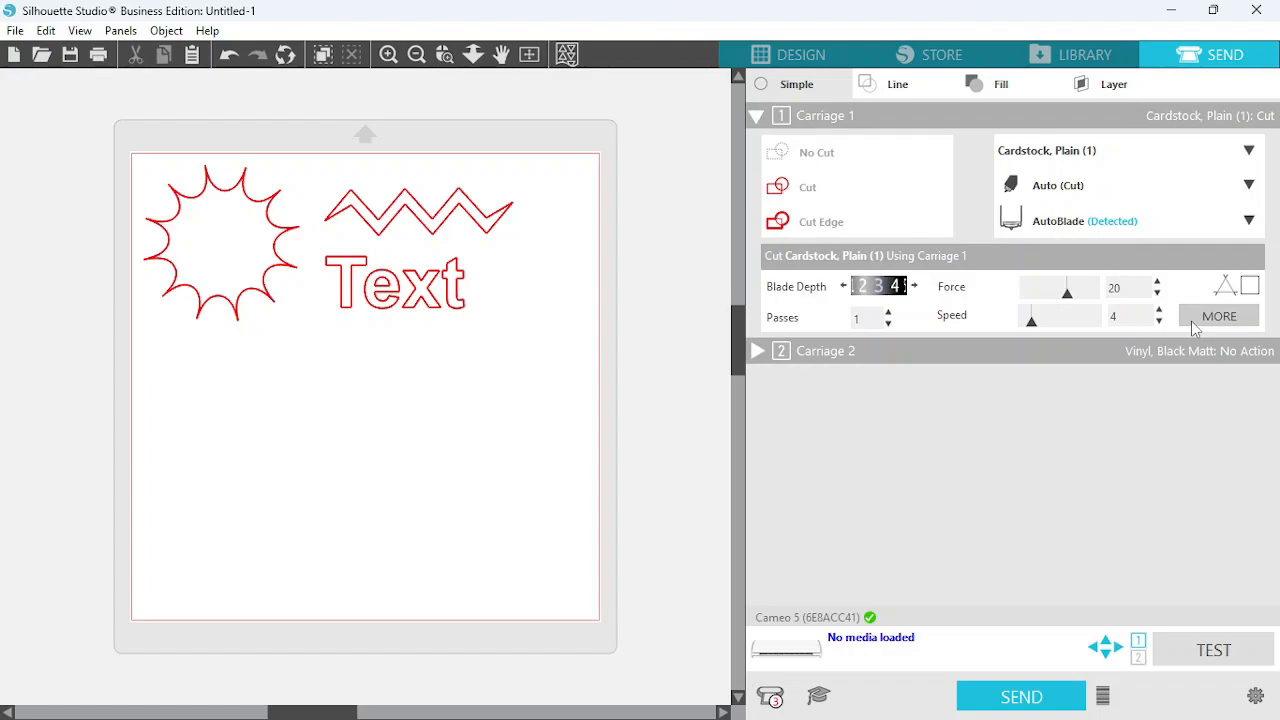
pyautogui.click(1219, 315)
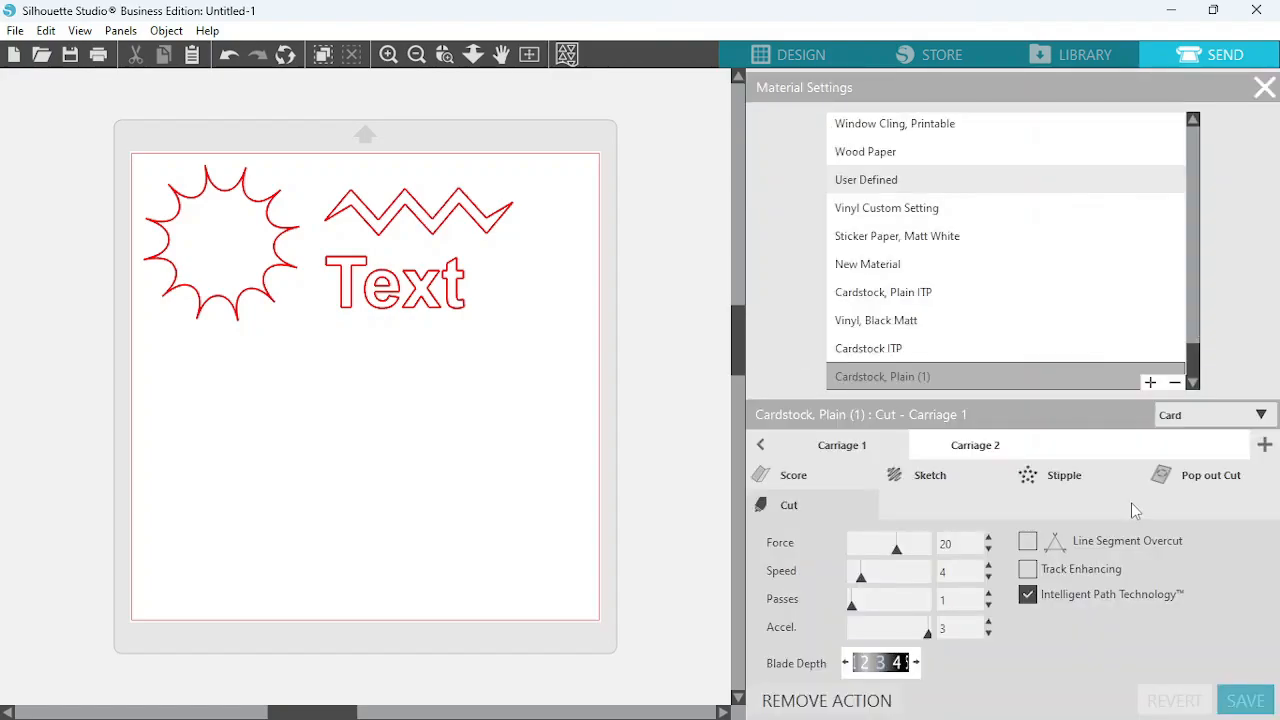
pyautogui.moveTo(1273, 108)
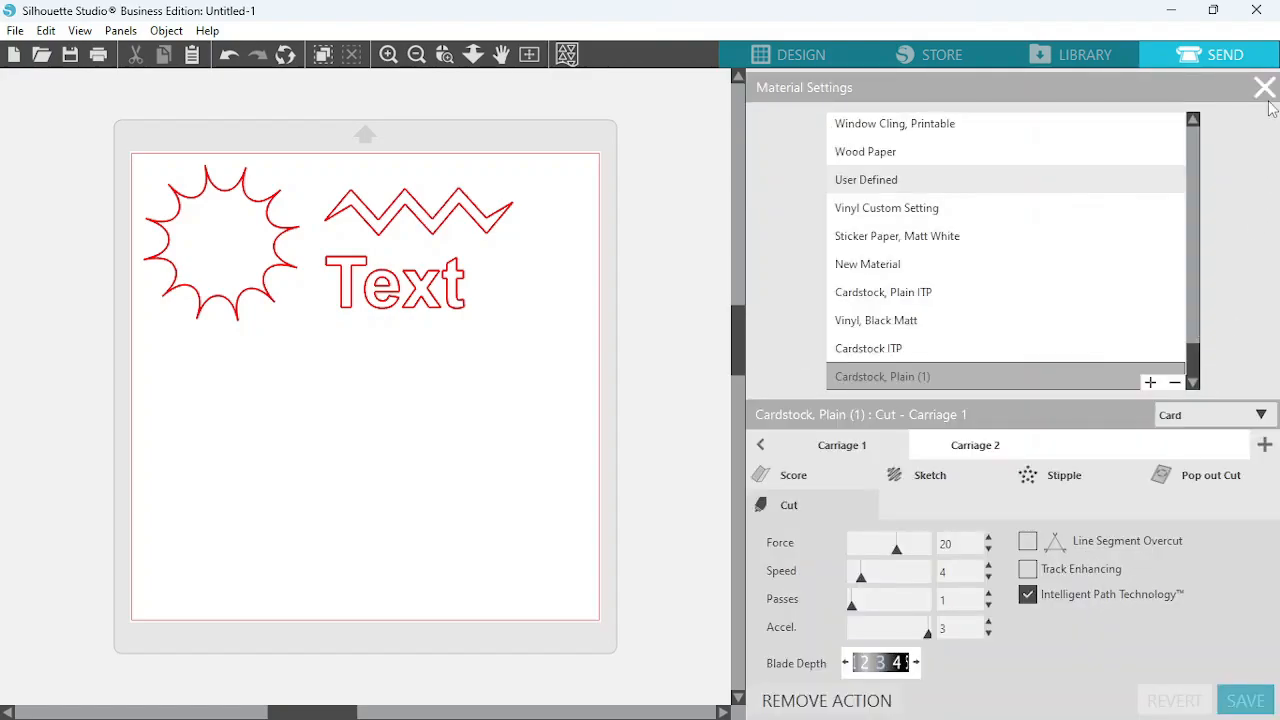
pyautogui.click(1264, 87)
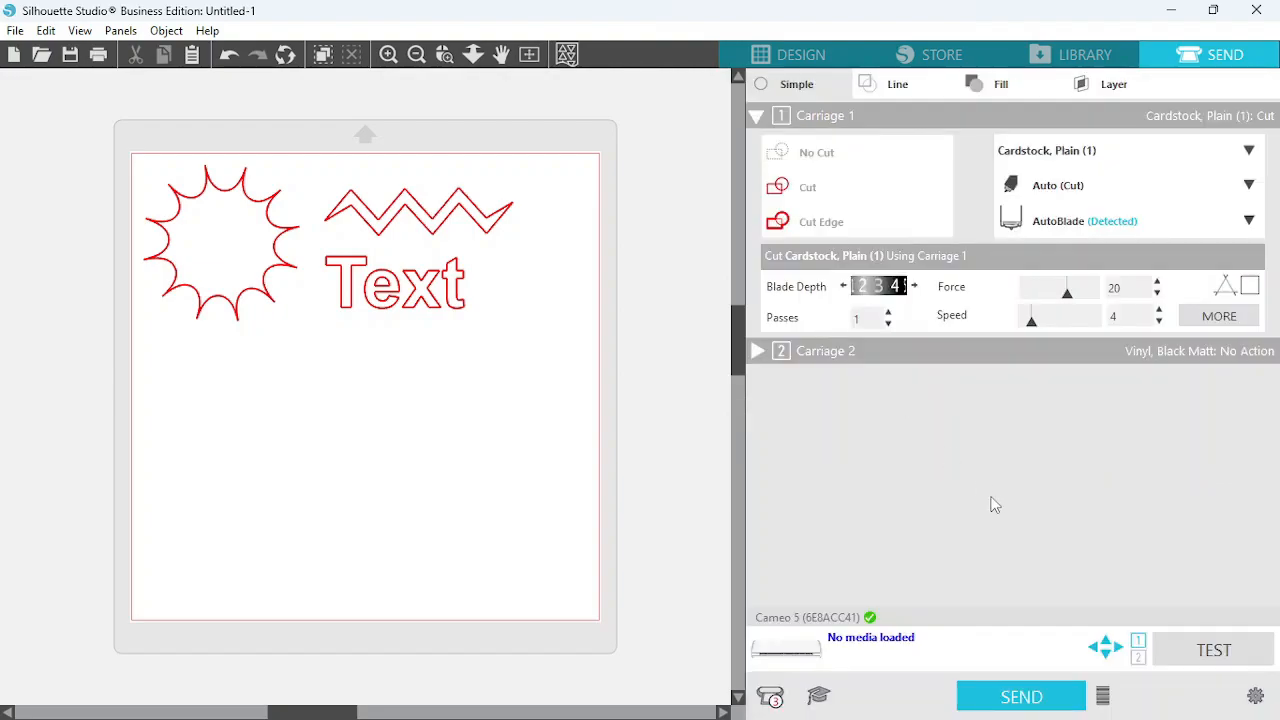